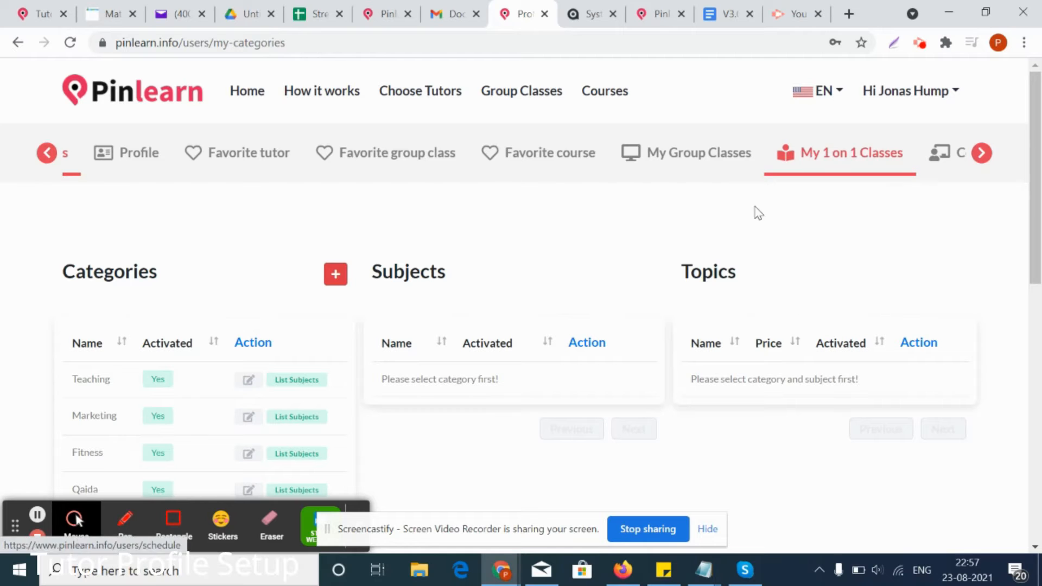
Step: Go to the My Group Classes listing from the account categories page
{"action": "left_click", "coordinate": [707, 529]}
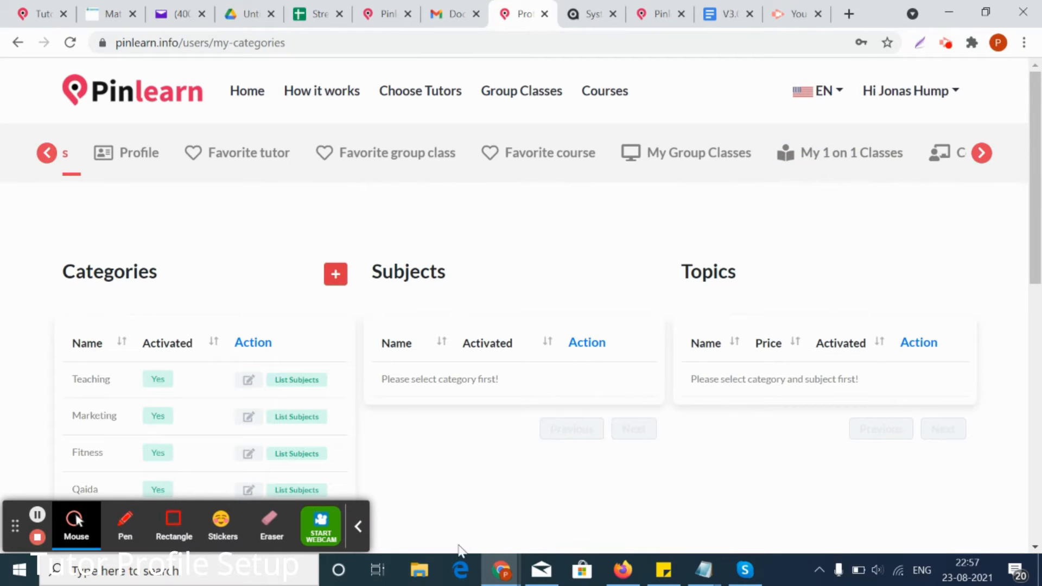
{"action": "mouse_move", "coordinate": [698, 152]}
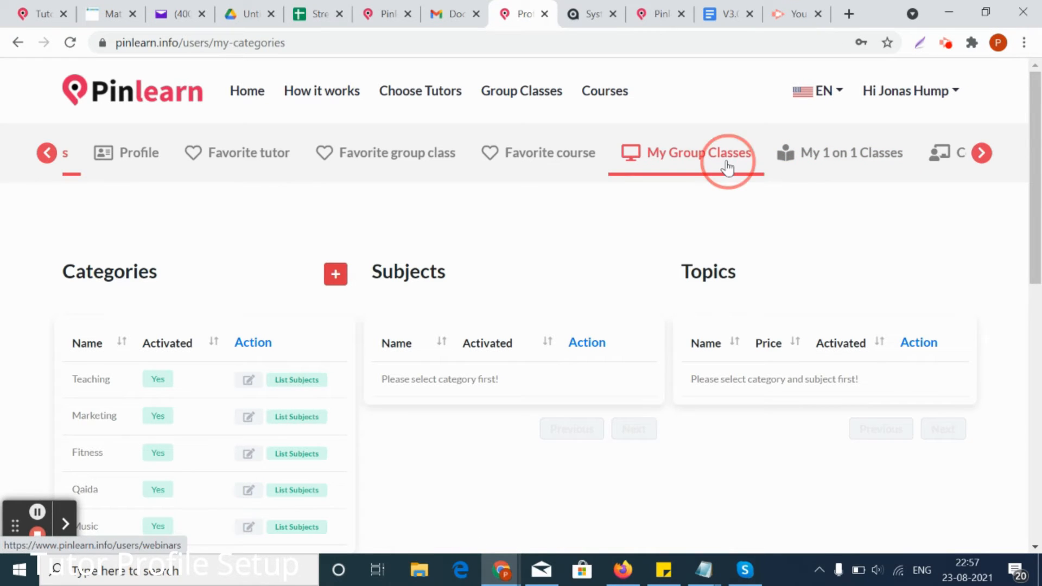
{"action": "left_click", "coordinate": [699, 152]}
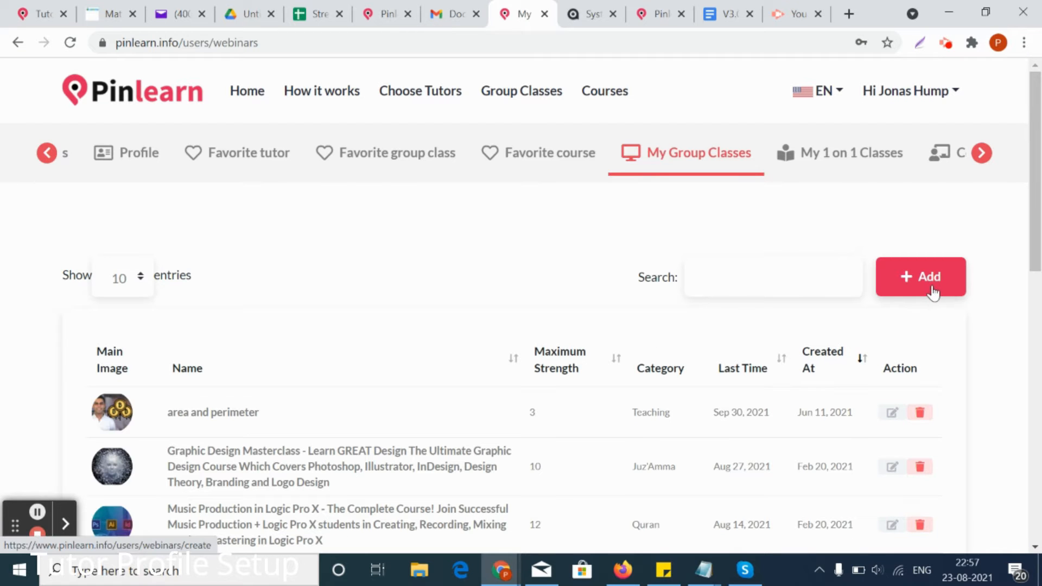
{"action": "mouse_move", "coordinate": [955, 292]}
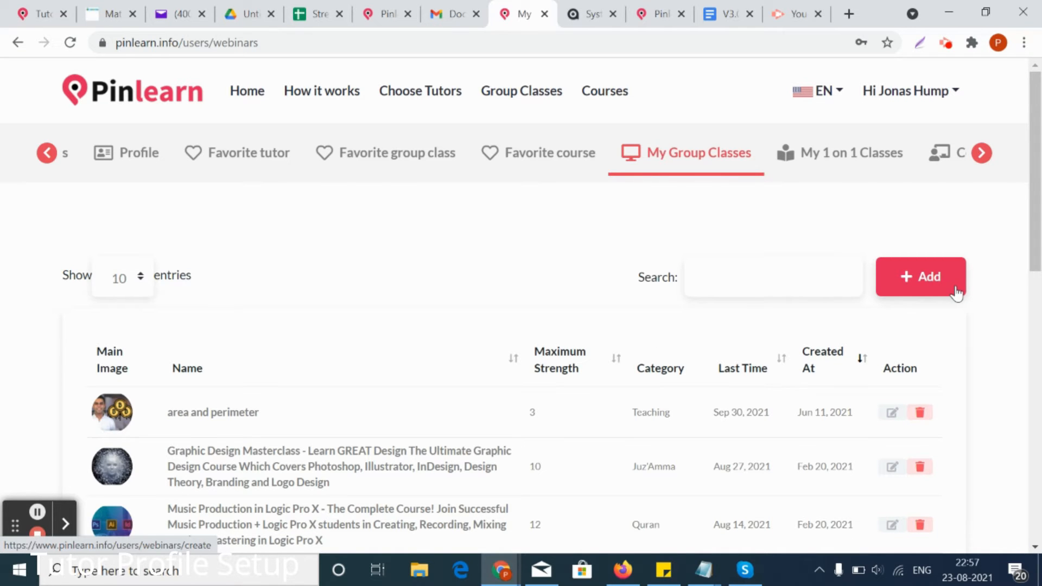
{"action": "left_click", "coordinate": [920, 277]}
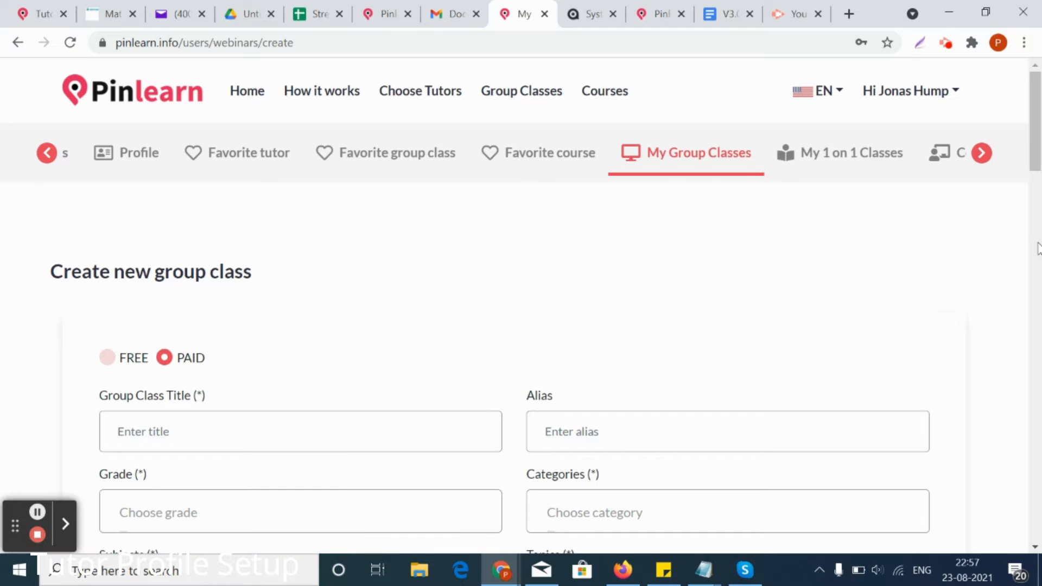
{"action": "scroll", "scroll_direction": "down", "scroll_amount": 3}
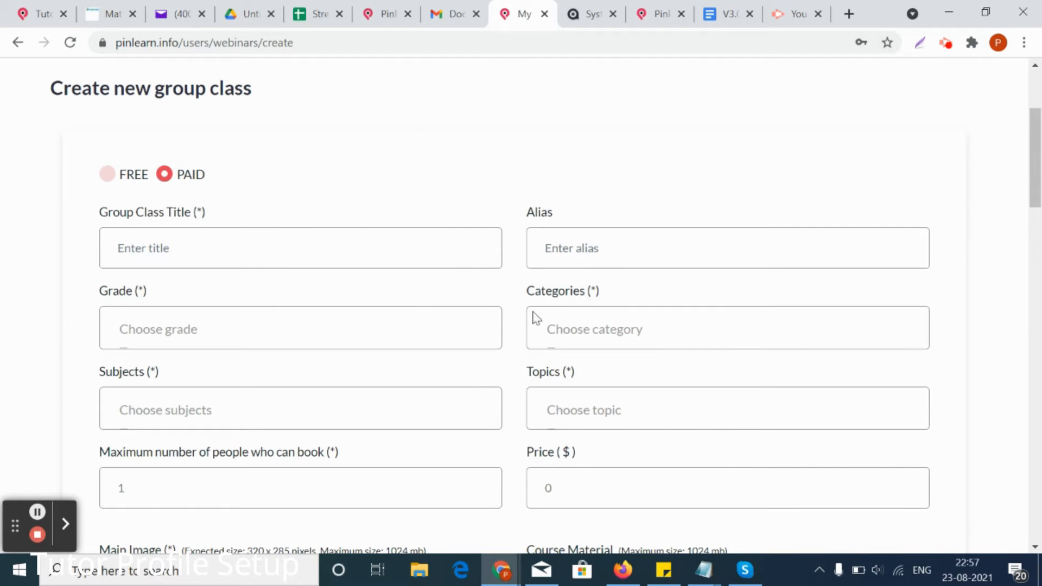
{"action": "scroll", "scroll_direction": "up", "scroll_amount": 3}
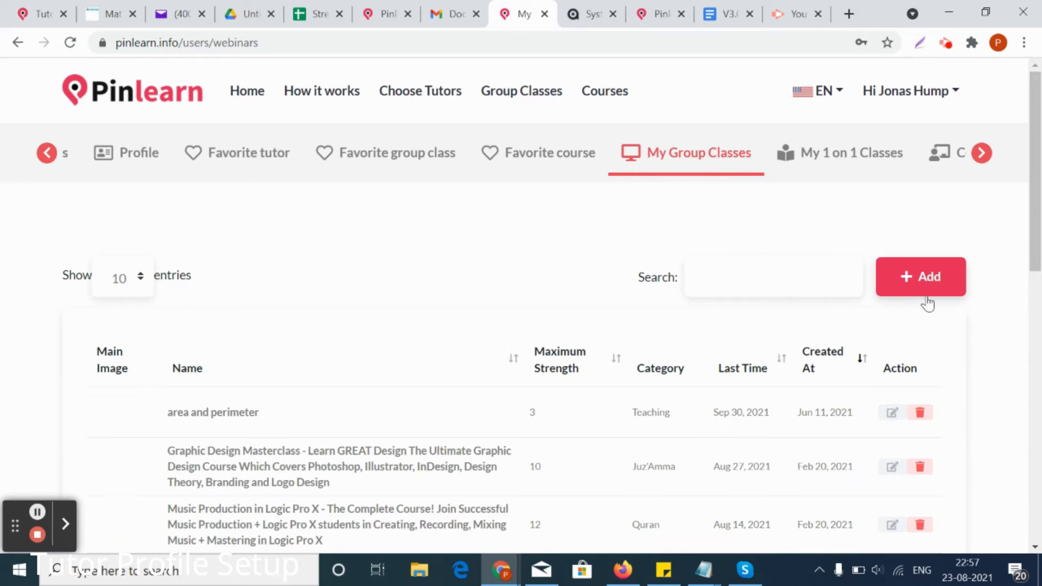
{"action": "mouse_move", "coordinate": [921, 292]}
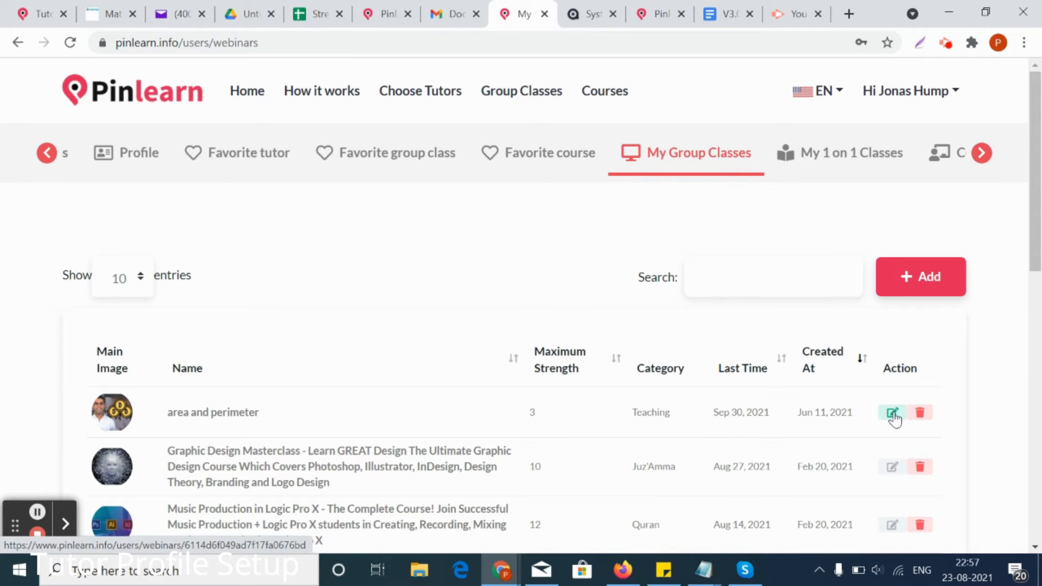
Step: Edit the 'area and perimeter' class and set its subject to Maths
{"action": "left_click", "coordinate": [891, 412]}
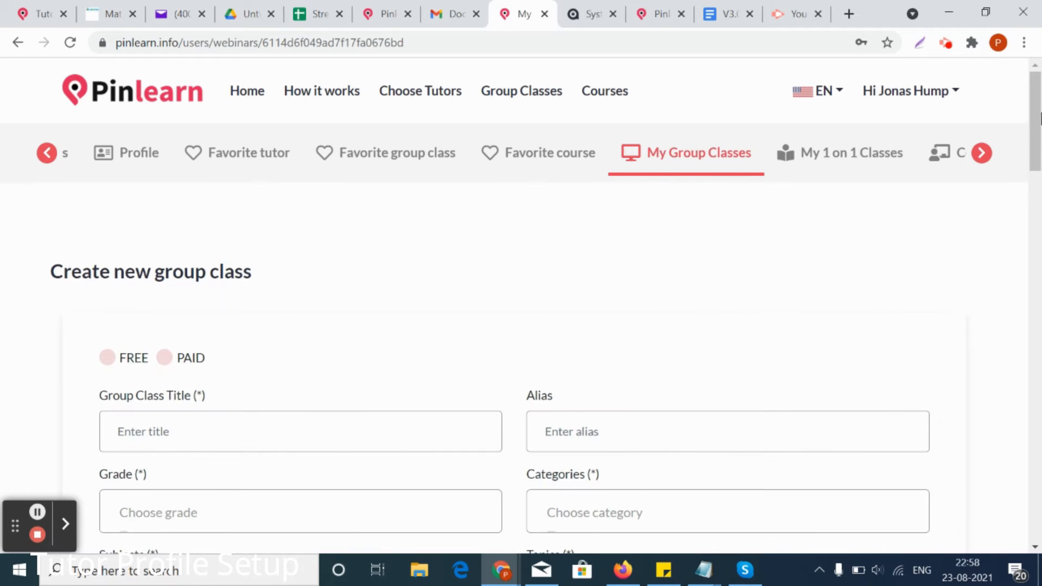
{"action": "scroll", "scroll_direction": "down", "scroll_amount": 3}
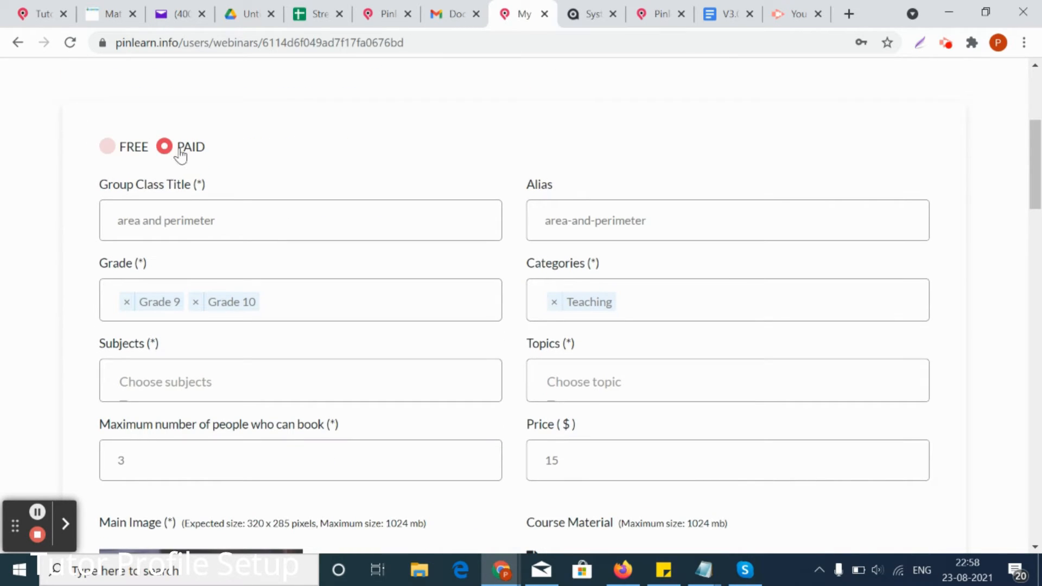
{"action": "mouse_move", "coordinate": [241, 234]}
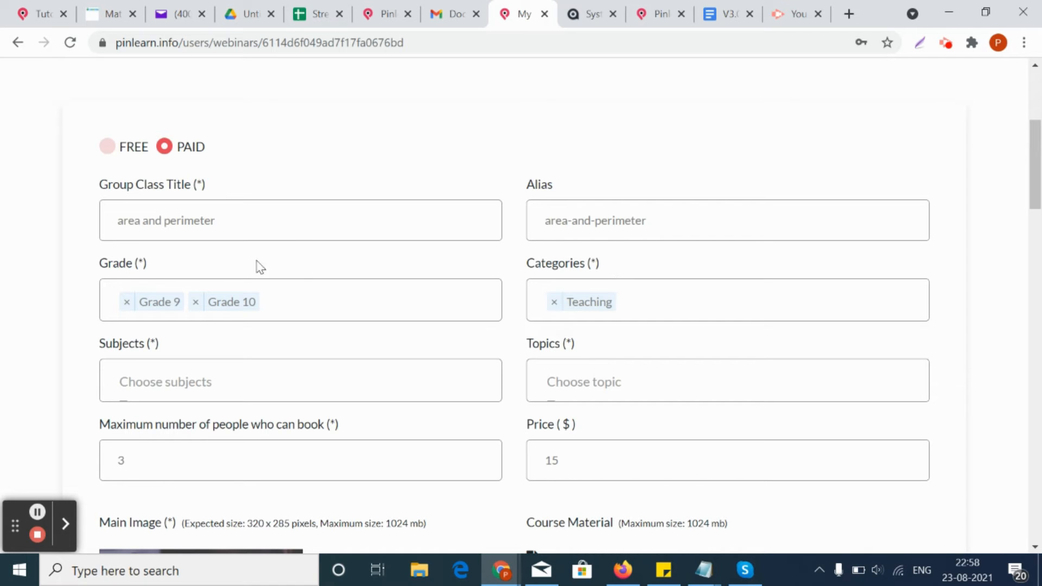
{"action": "mouse_move", "coordinate": [258, 318]}
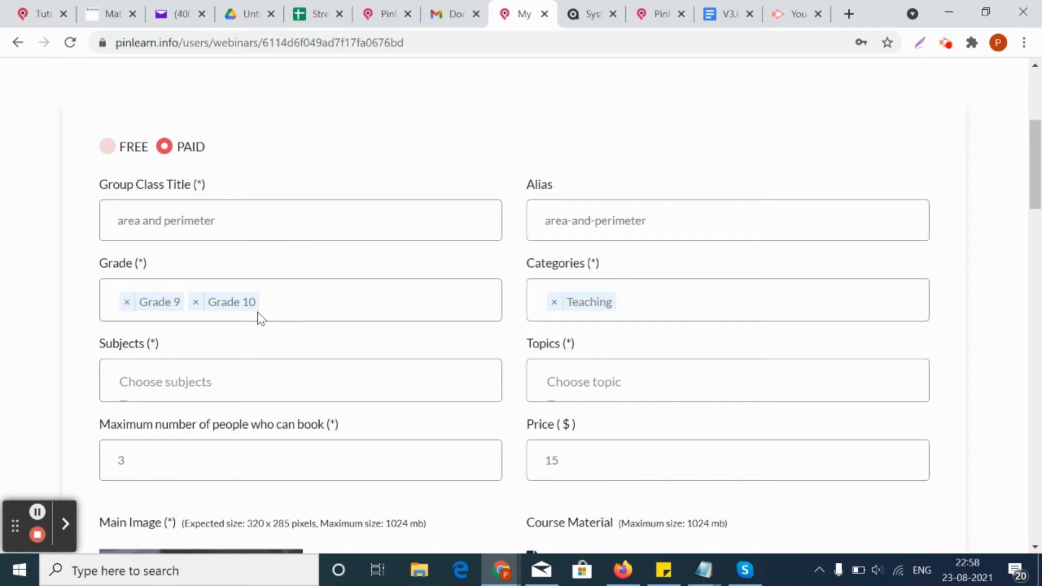
{"action": "mouse_move", "coordinate": [707, 305]}
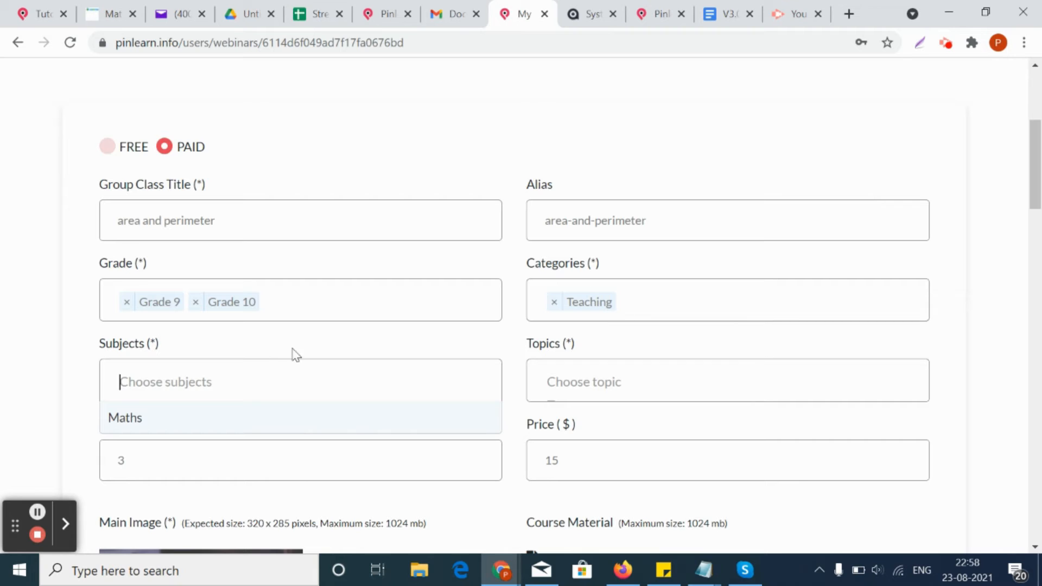
{"action": "left_click", "coordinate": [125, 417]}
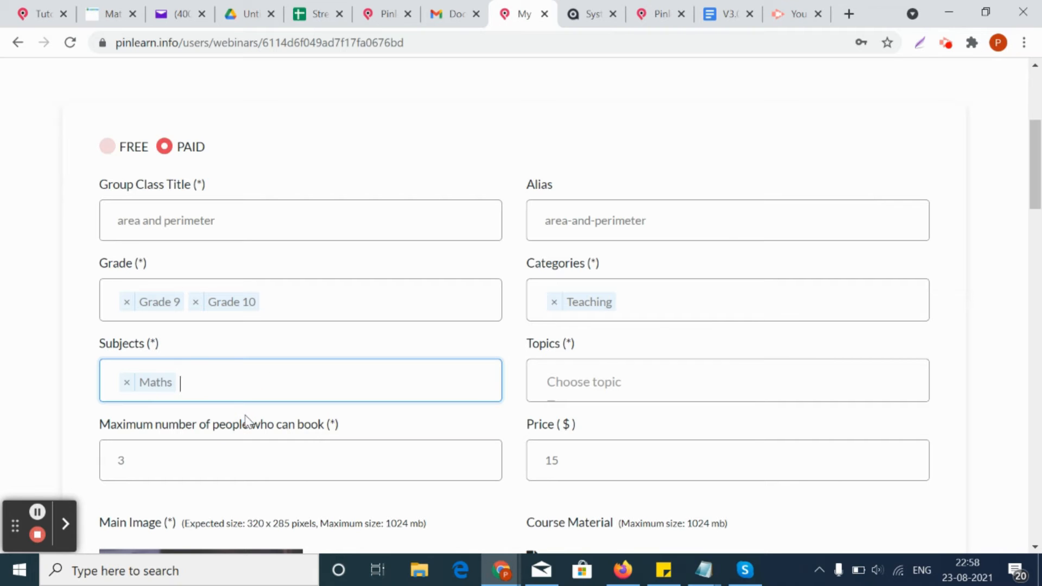
Step: Set the class topic to Area and Permeter
{"action": "left_click", "coordinate": [727, 381]}
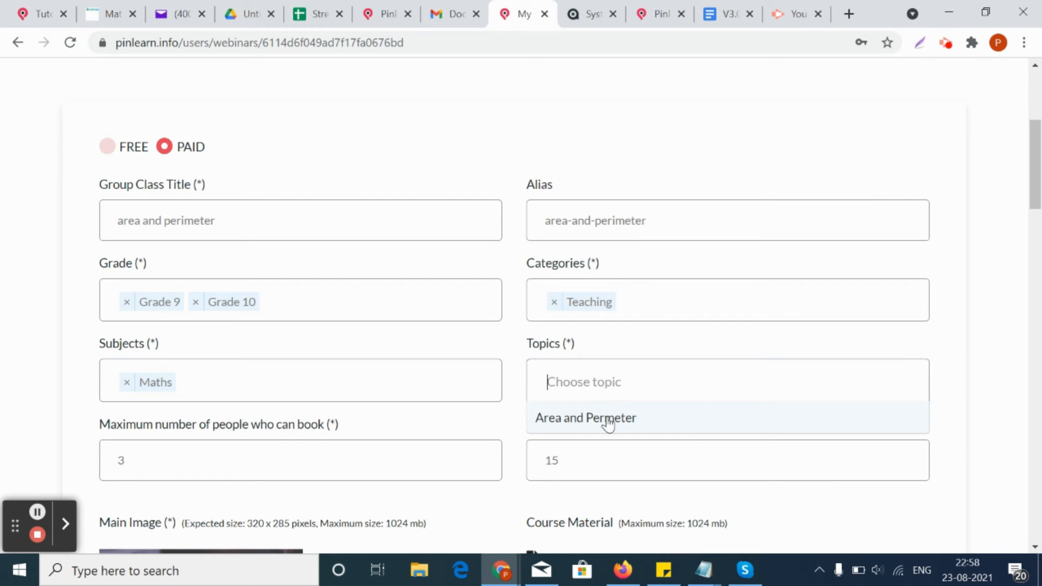
{"action": "left_click", "coordinate": [585, 417]}
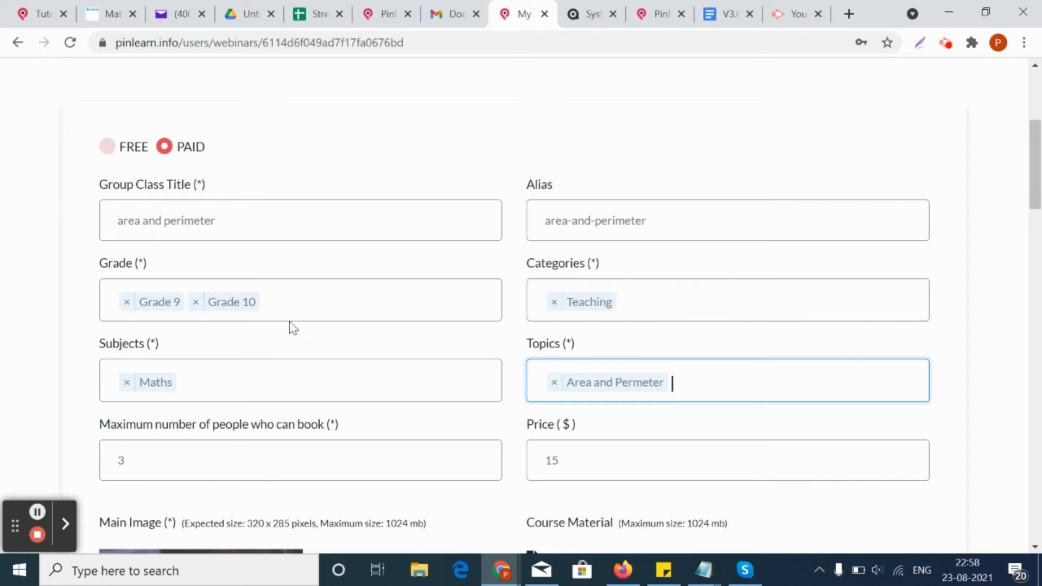
{"action": "mouse_move", "coordinate": [219, 498]}
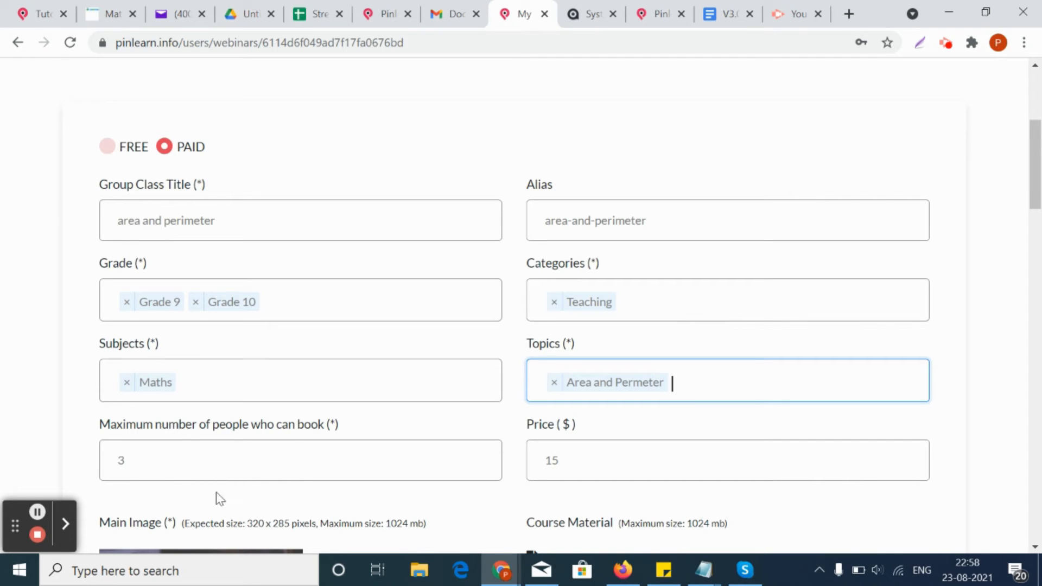
{"action": "mouse_move", "coordinate": [228, 508]}
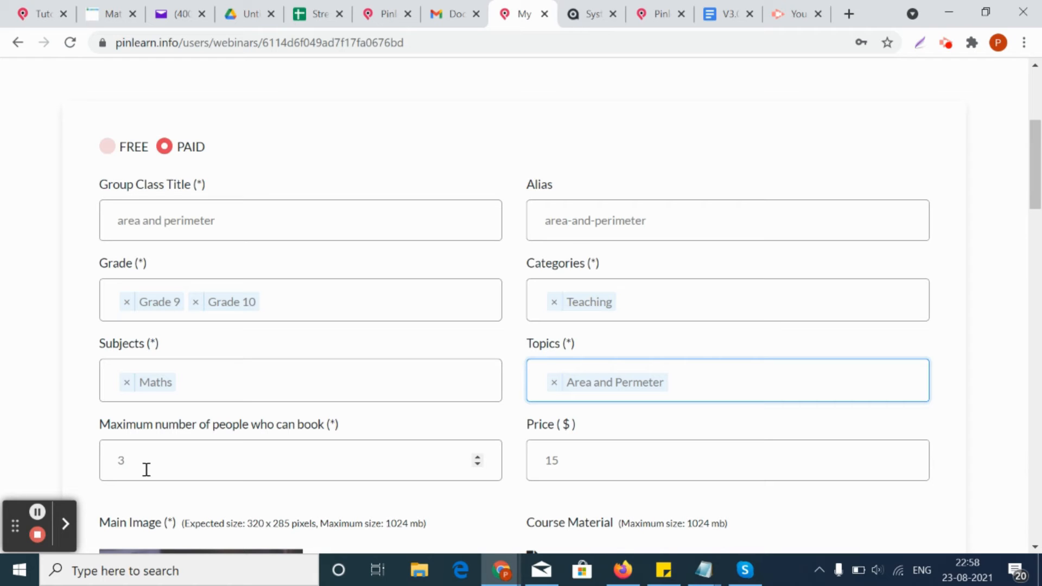
{"action": "mouse_move", "coordinate": [303, 457]}
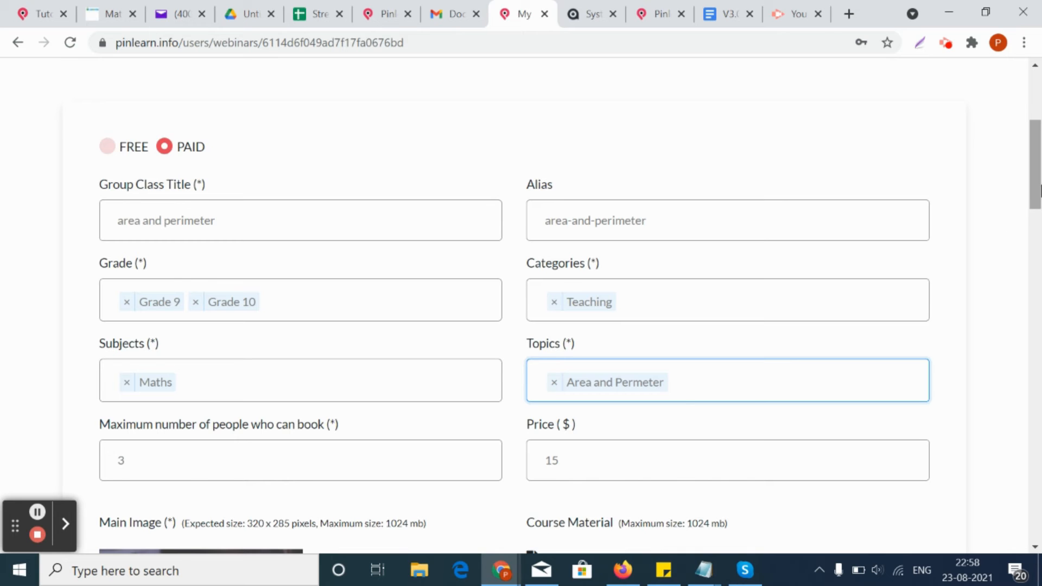
{"action": "scroll", "scroll_direction": "down", "scroll_amount": 3}
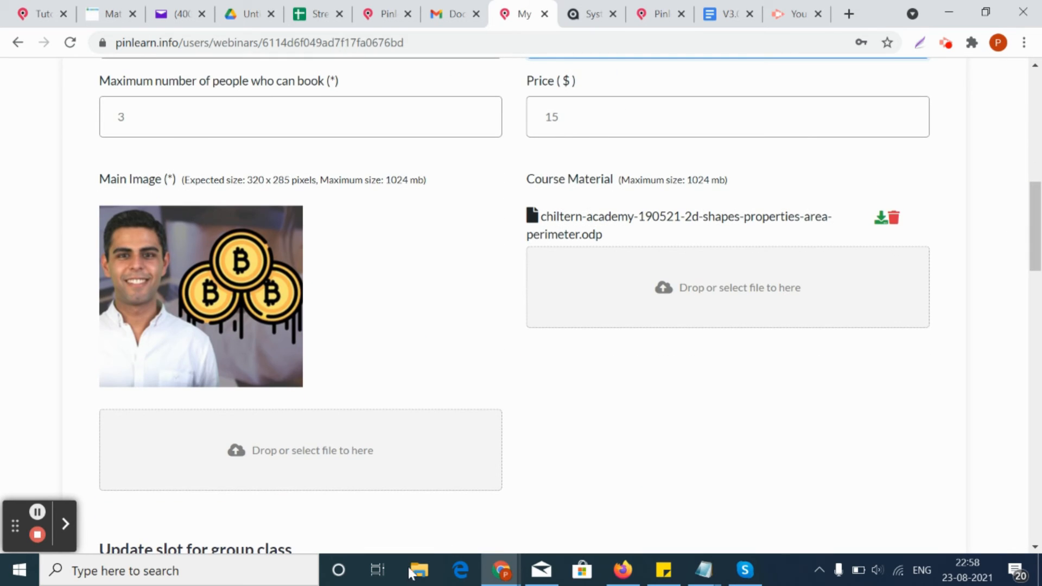
{"action": "mouse_move", "coordinate": [730, 264]}
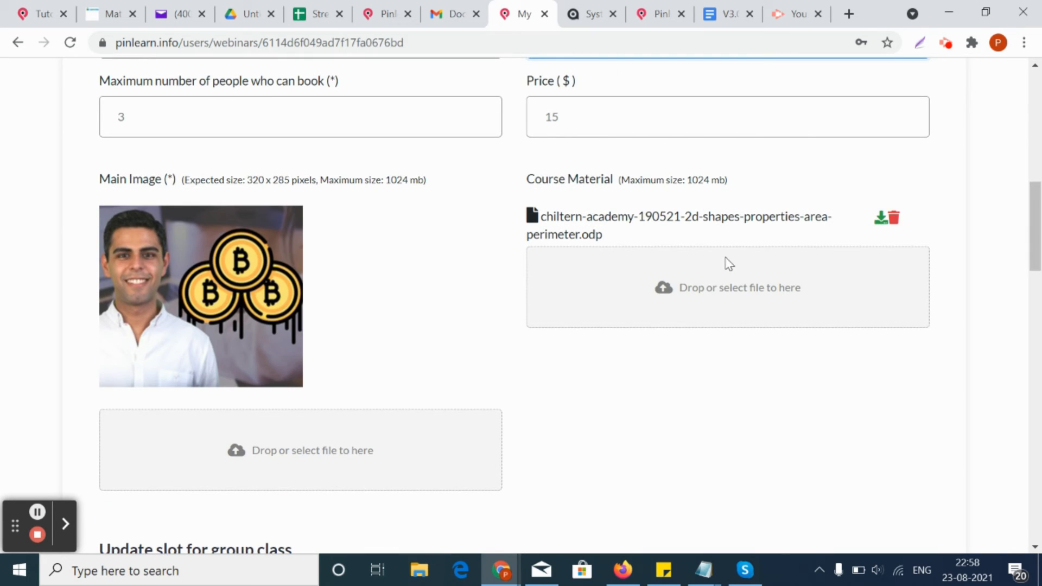
{"action": "mouse_move", "coordinate": [991, 218]}
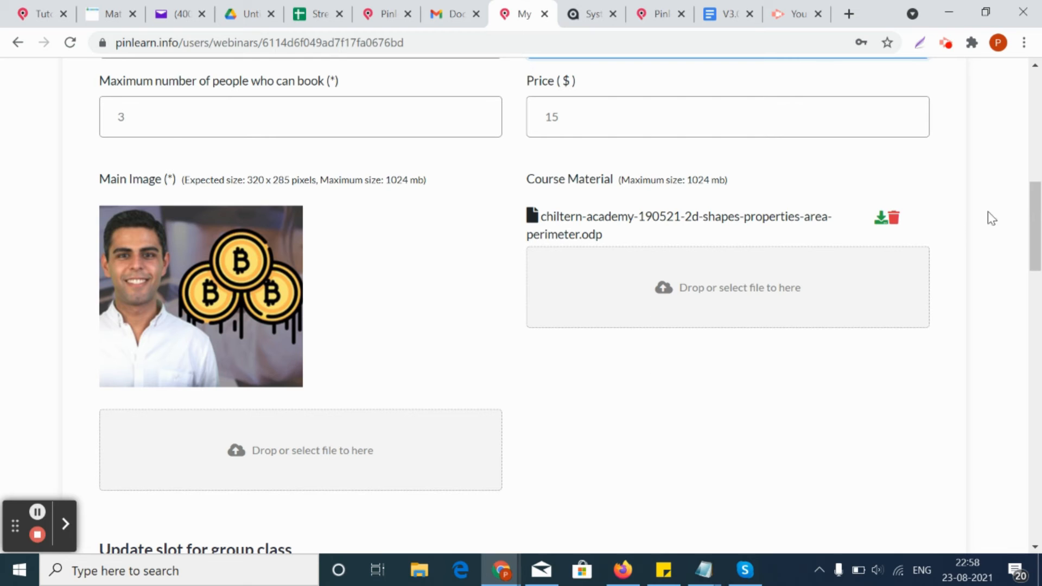
Step: Add calendar slots at 8:30–9:30 pm on two days and 9:00–10:00 pm on another
{"action": "scroll", "scroll_direction": "down", "scroll_amount": 3}
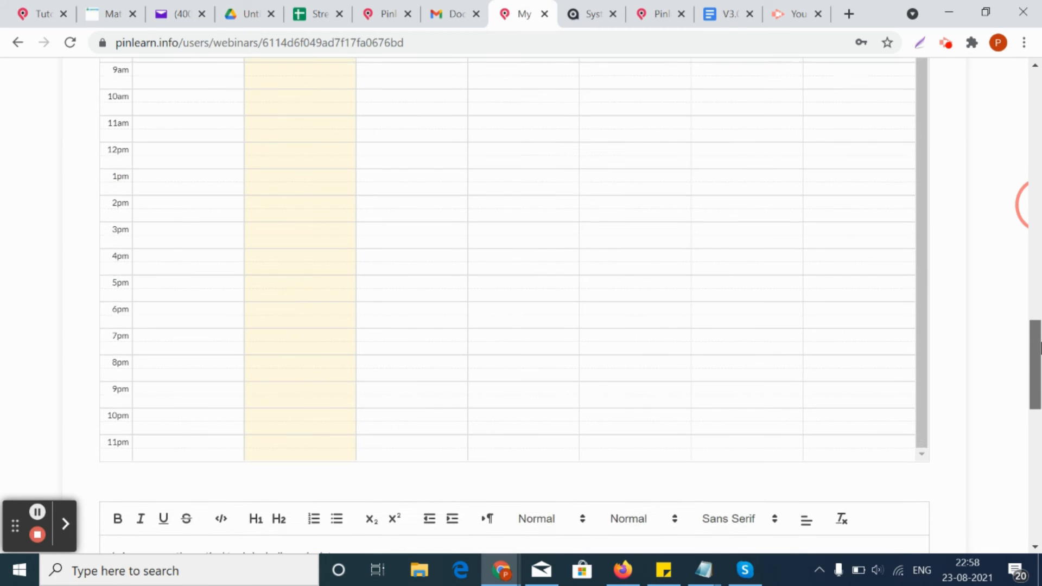
{"action": "left_click", "coordinate": [419, 395]}
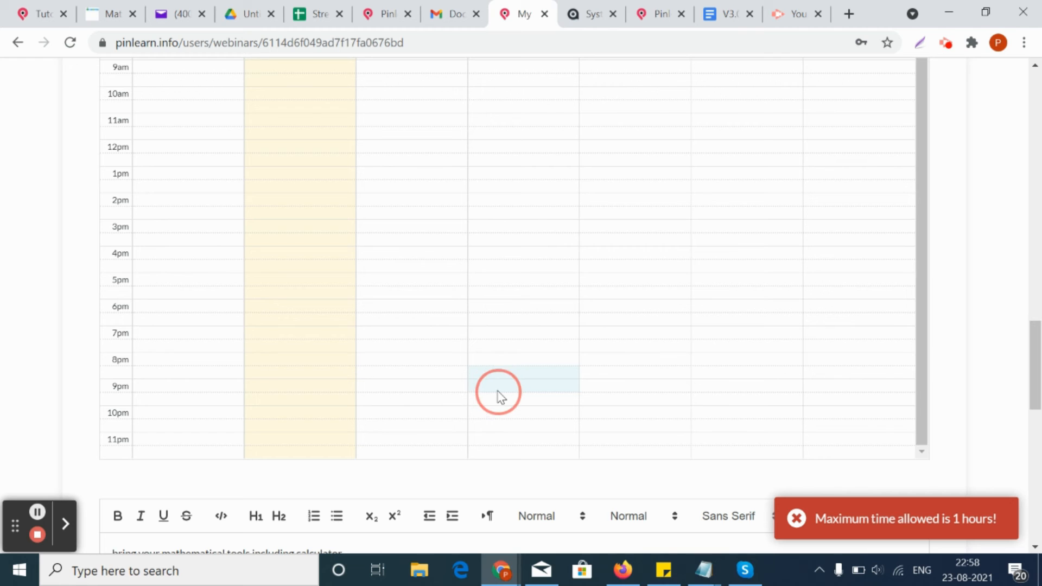
{"action": "left_click", "coordinate": [522, 391]}
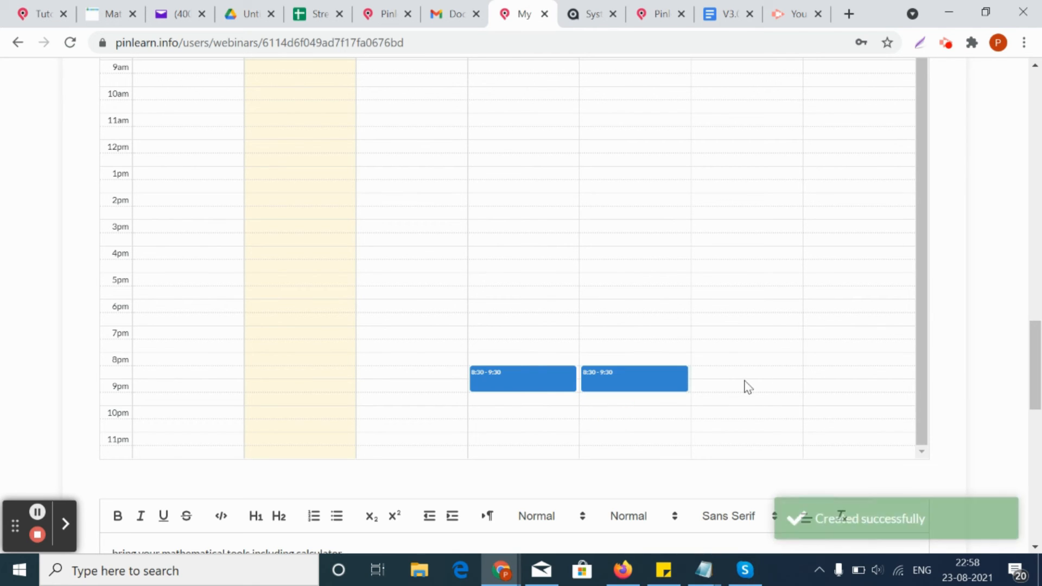
{"action": "scroll", "scroll_direction": "down", "scroll_amount": 3}
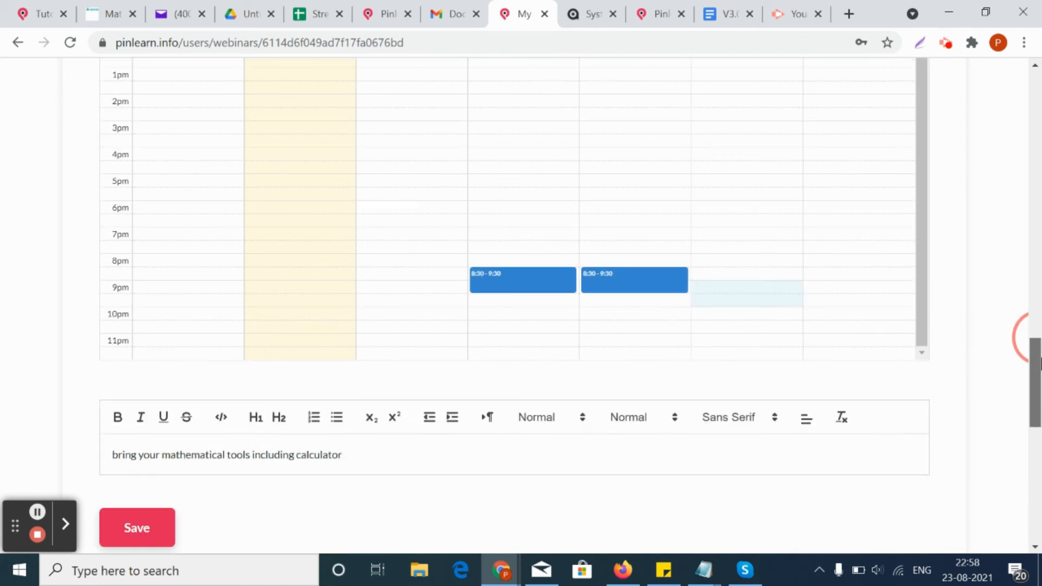
{"action": "left_click", "coordinate": [137, 528]}
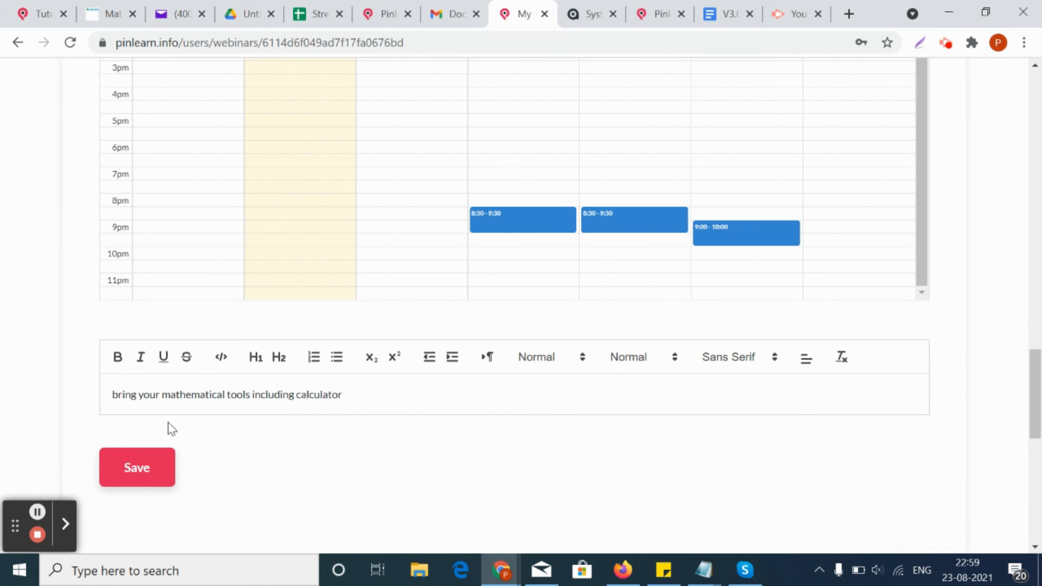
{"action": "mouse_move", "coordinate": [899, 510]}
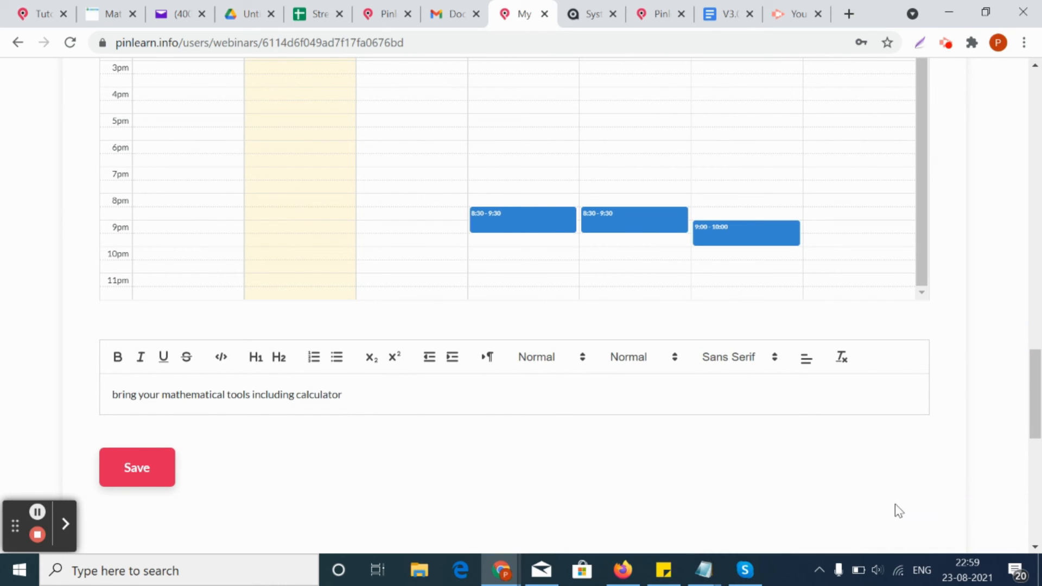
{"action": "scroll", "scroll_direction": "up", "scroll_amount": 3}
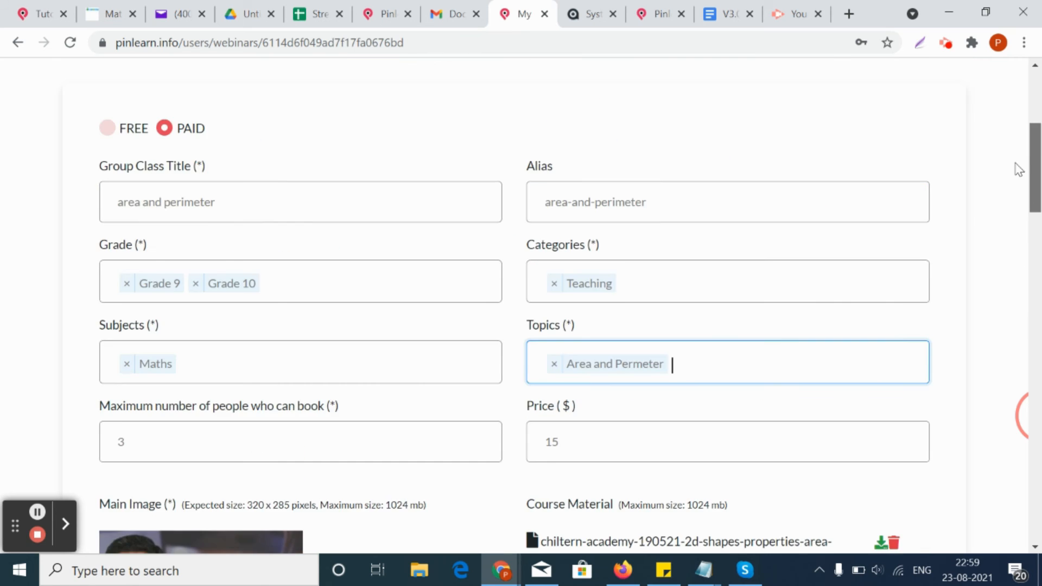
Step: View the Coupon settings showing Test_coupon, code 241191, 50% off, 5 uses, active
{"action": "scroll", "scroll_direction": "up", "scroll_amount": 3}
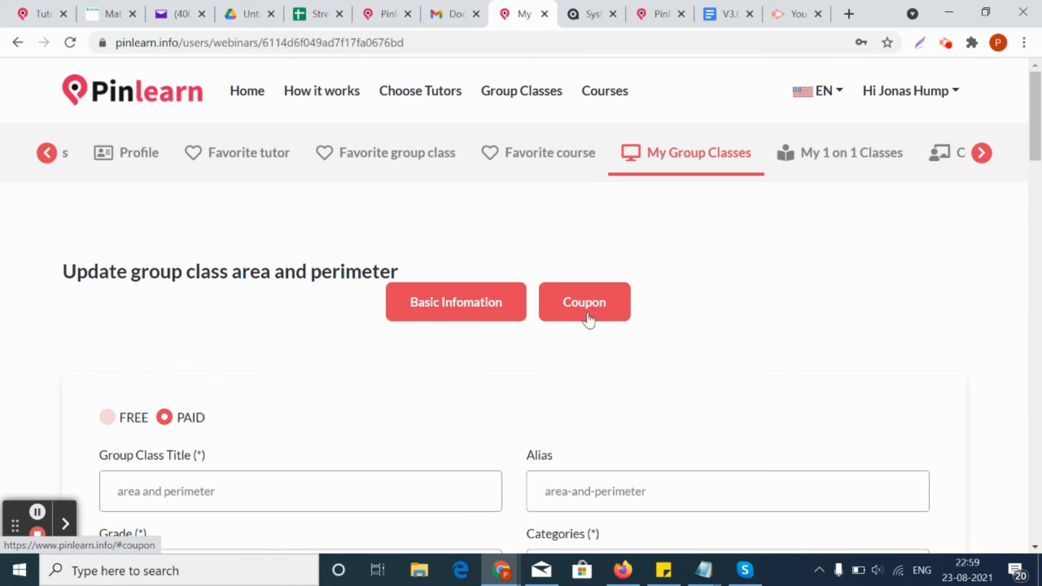
{"action": "left_click", "coordinate": [584, 302]}
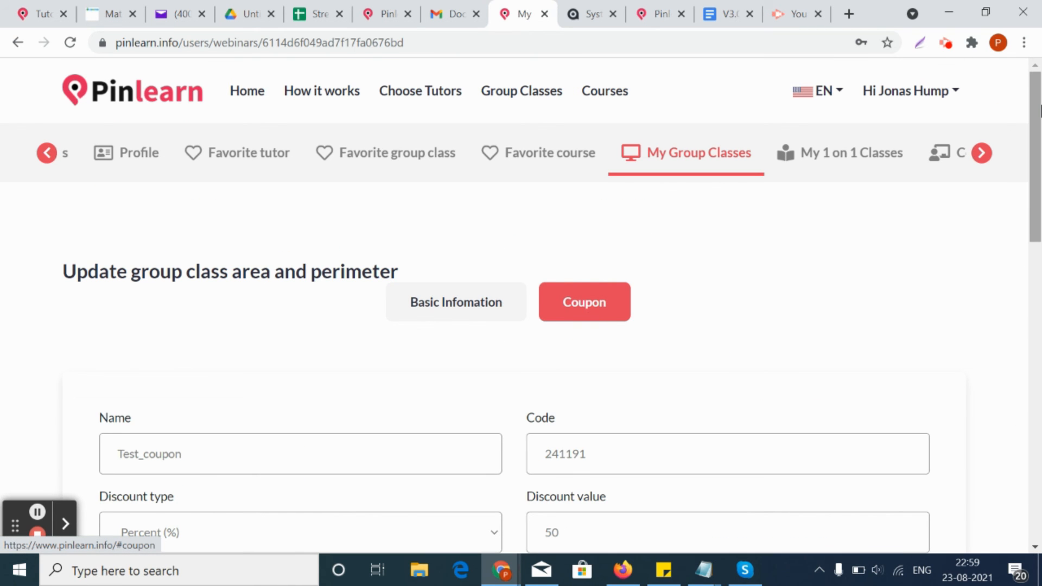
{"action": "scroll", "scroll_direction": "down", "scroll_amount": 3}
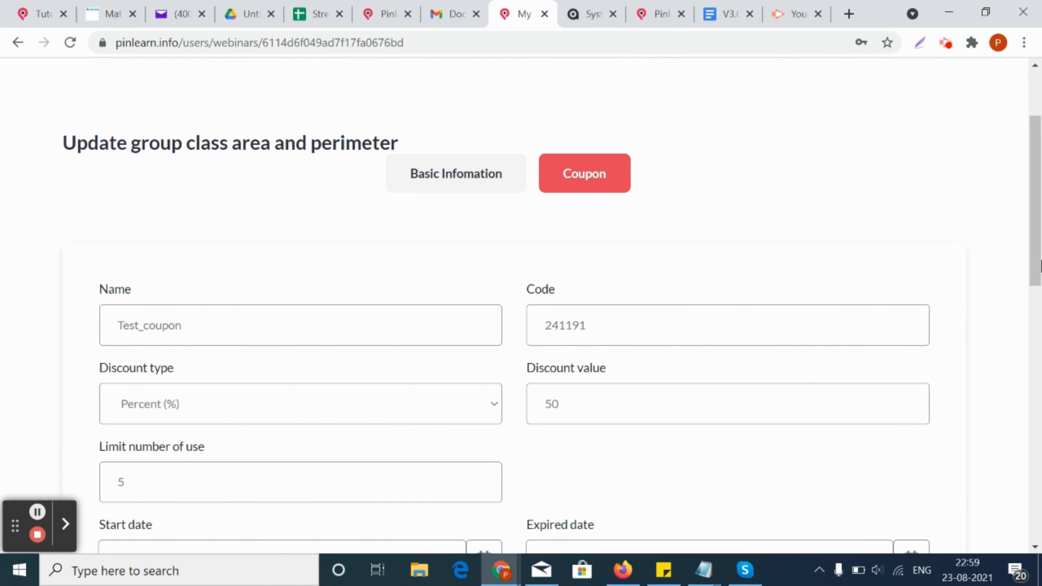
{"action": "scroll", "scroll_direction": "down", "scroll_amount": 3}
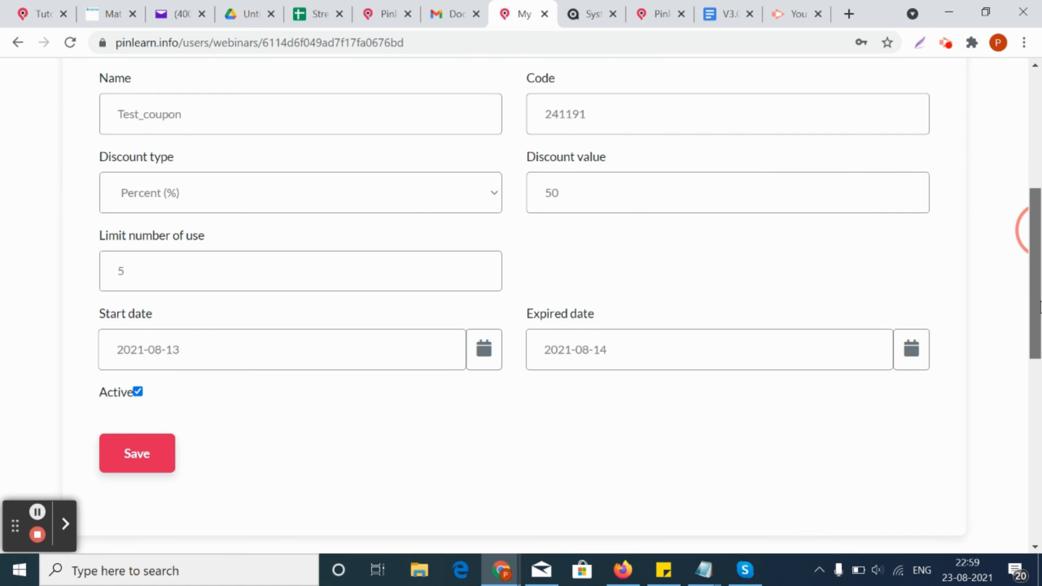